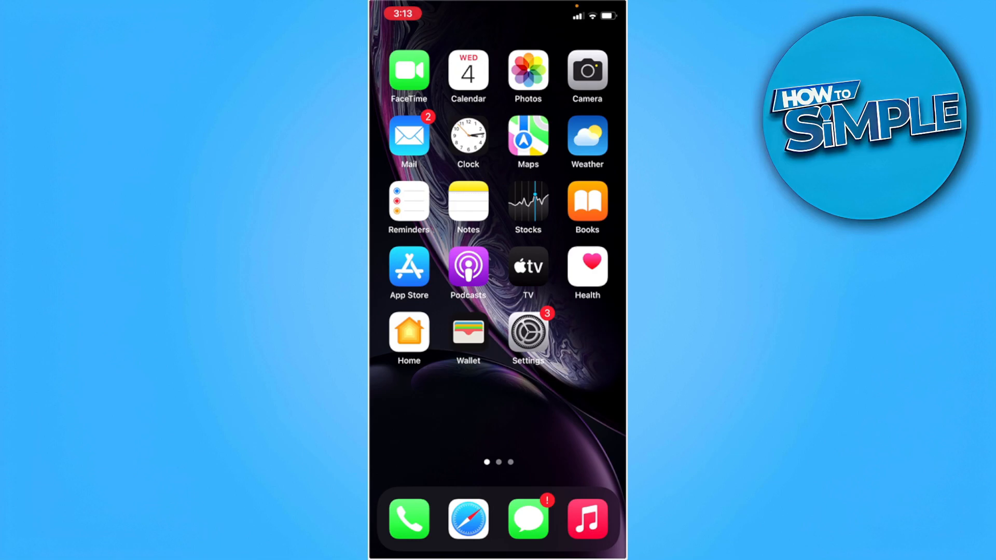
Launch the Settings app from the iPhone home screen
{"action": "left_click", "coordinate": [528, 333]}
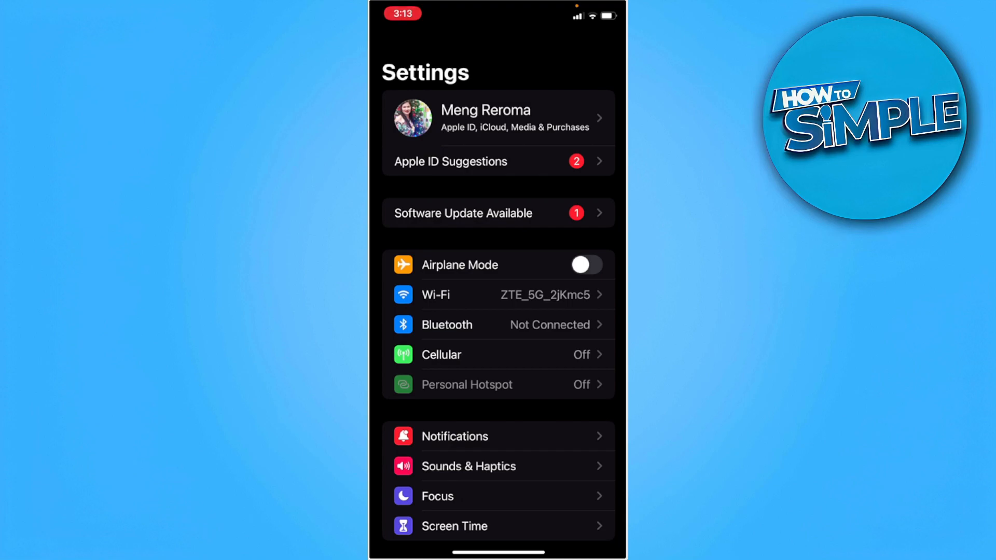
Go into the Apple ID account page and choose Media & Purchases
{"action": "left_click", "coordinate": [498, 117]}
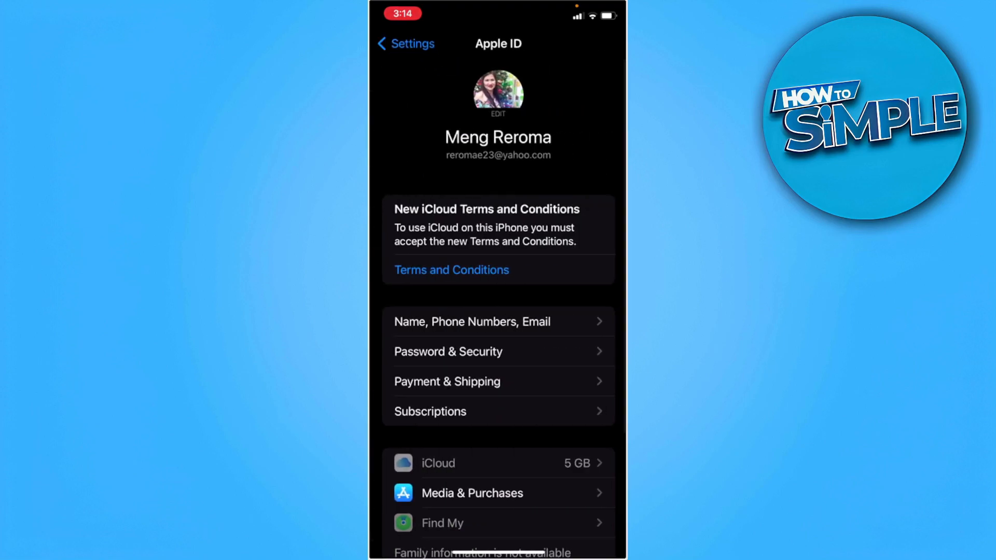
{"action": "scroll", "scroll_direction": "down", "scroll_amount": 3}
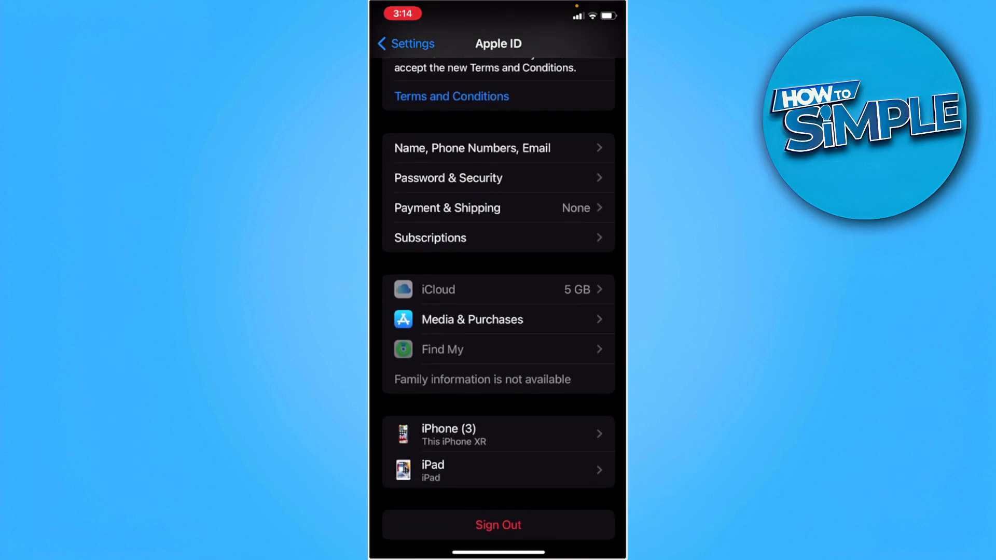
{"action": "left_click", "coordinate": [472, 320]}
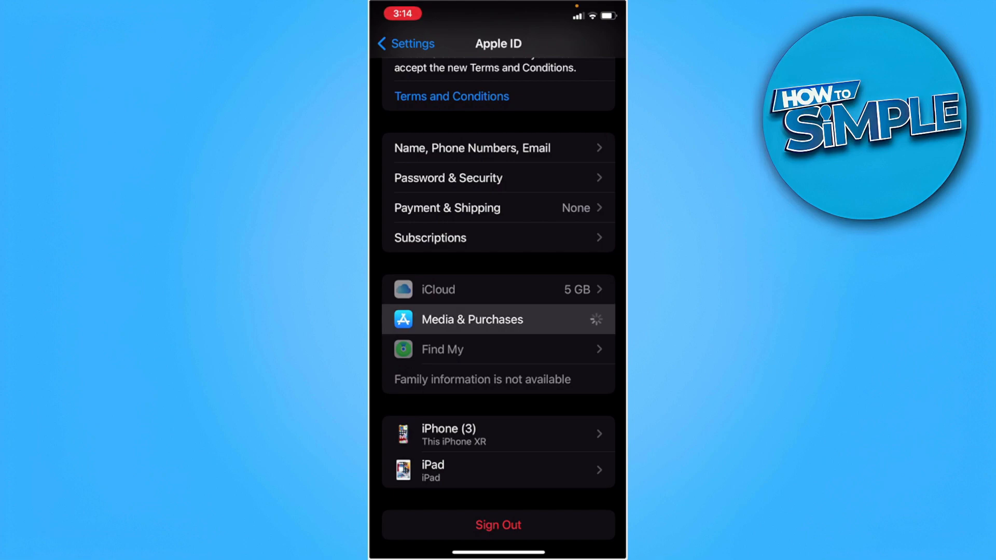
{"action": "left_click", "coordinate": [499, 525]}
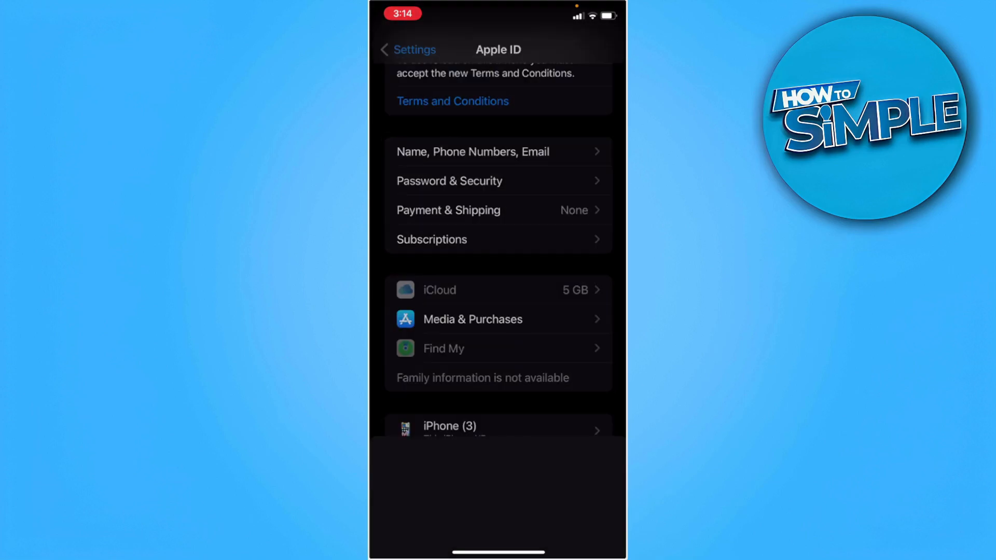
View the store account and go to its Country/Region settings
{"action": "left_click", "coordinate": [473, 319]}
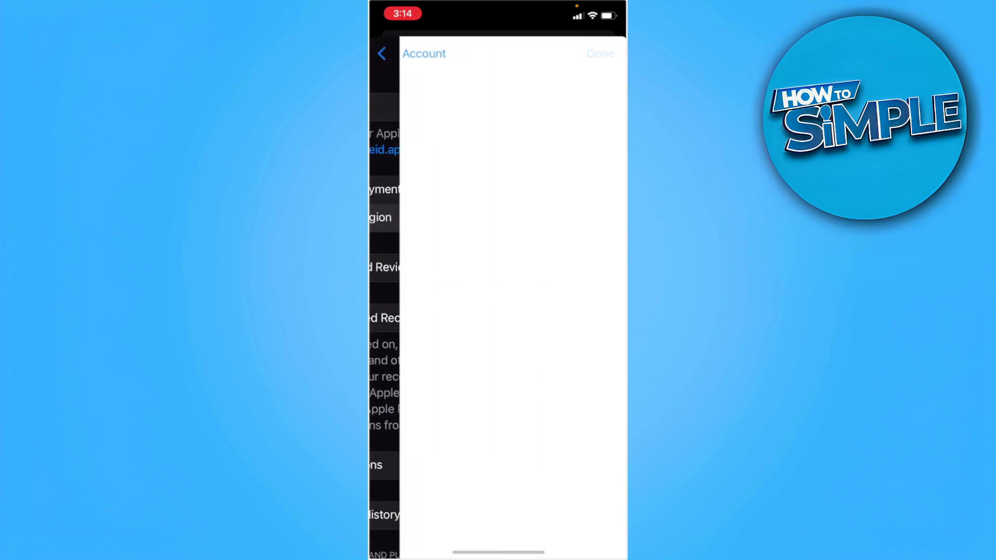
{"action": "left_click", "coordinate": [600, 53]}
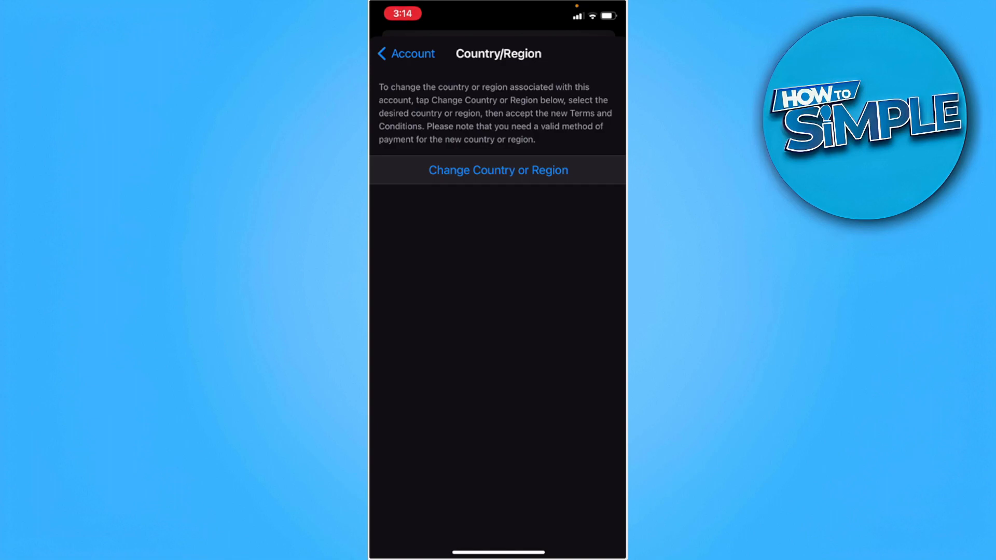
Choose Change Country or Region and scroll partway through the country list
{"action": "left_click", "coordinate": [498, 170]}
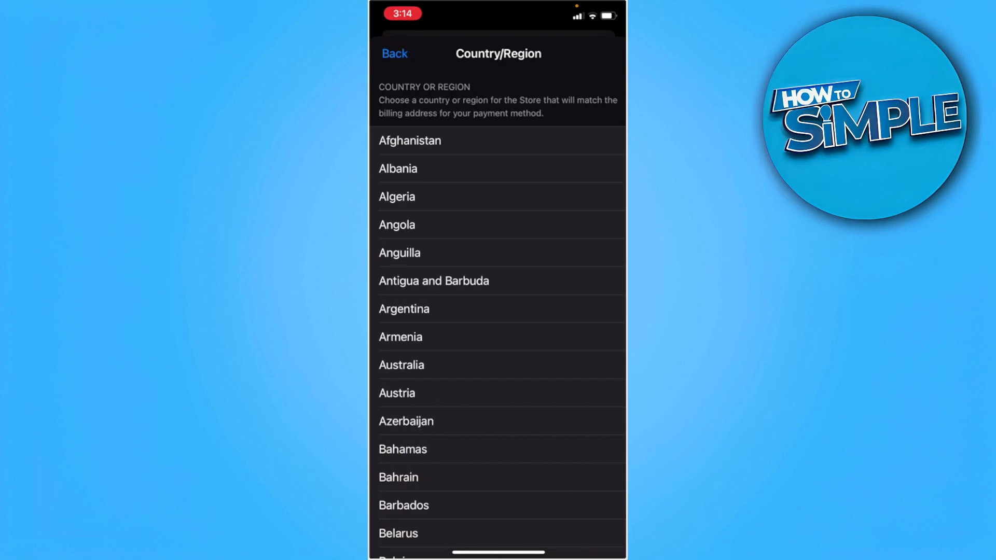
{"action": "scroll", "scroll_direction": "down", "scroll_amount": 3}
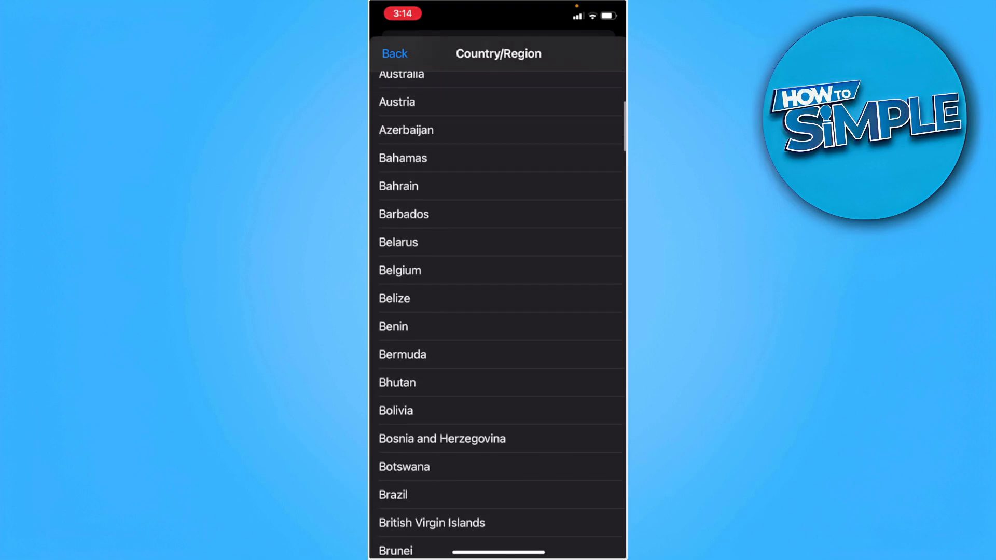
{"action": "scroll", "scroll_direction": "down", "scroll_amount": 3}
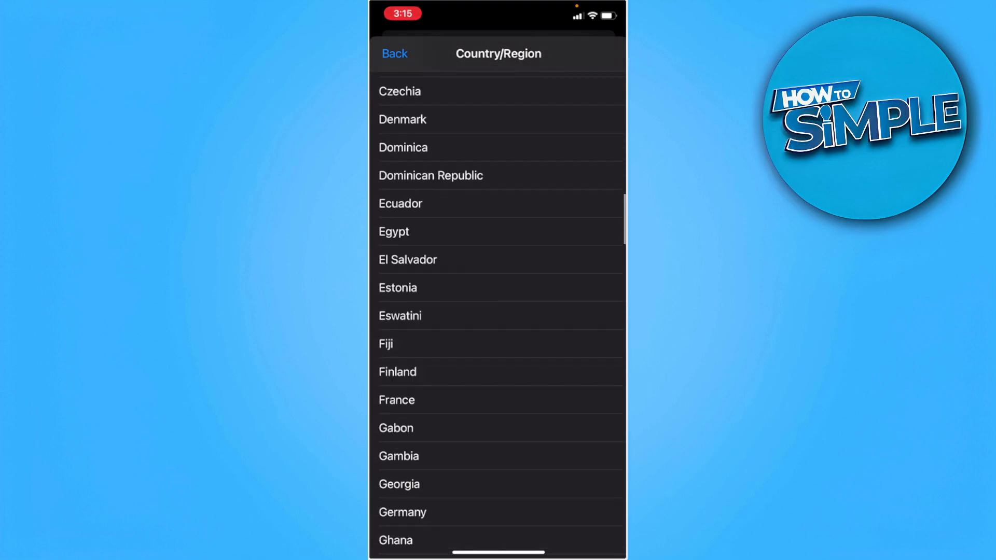
{"action": "scroll", "scroll_direction": "down", "scroll_amount": 3}
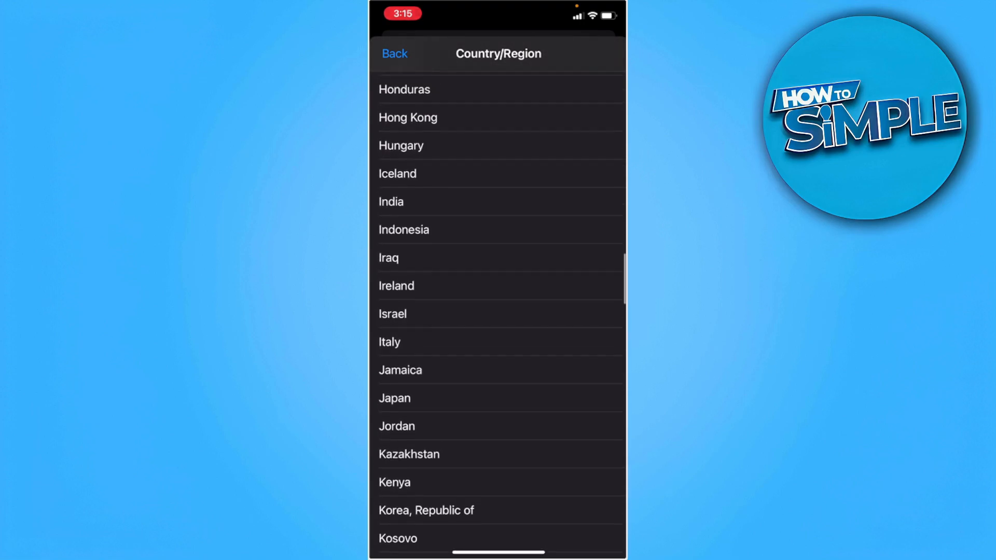